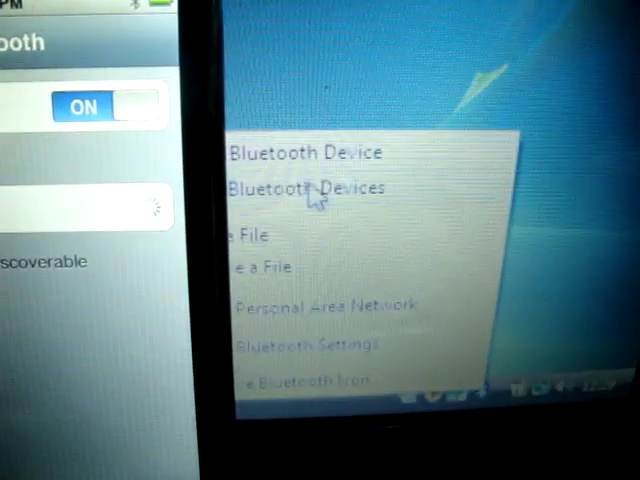
- Launch the Add Bluetooth Device Wizard from the Bluetooth tray icon
click(304, 152)
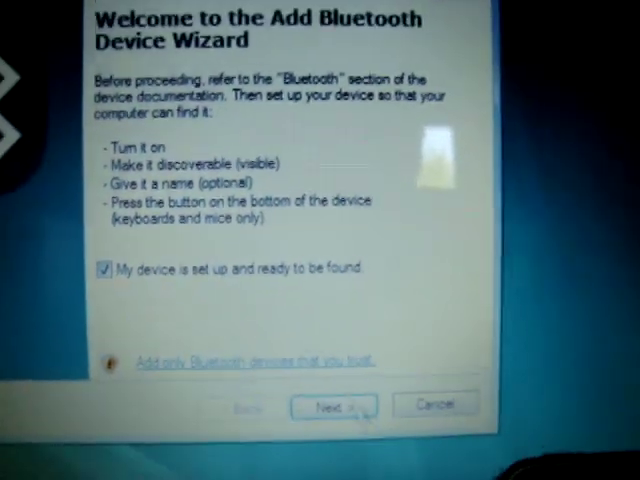
- Search for ready-to-be-found devices and select the discovered iPod in the results
click(332, 404)
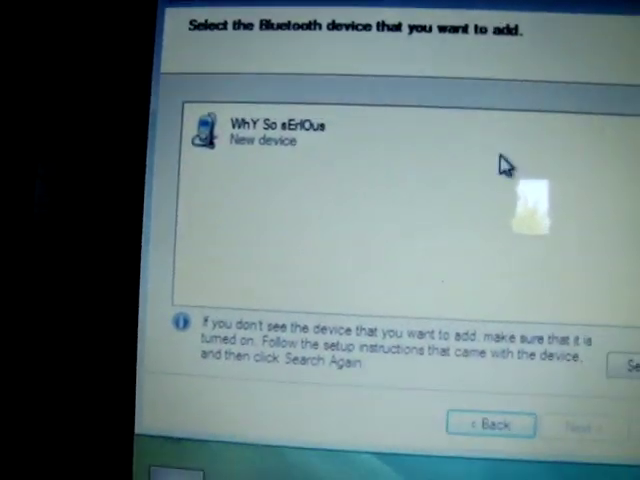
click(280, 130)
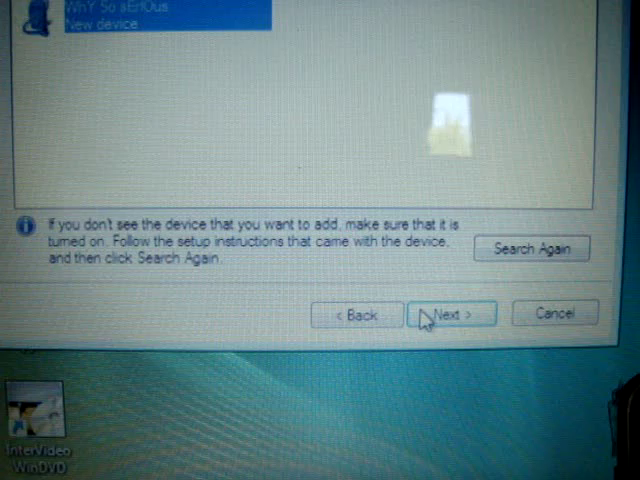
- Continue the wizard with the selected iPod to pair it with the PC
click(452, 312)
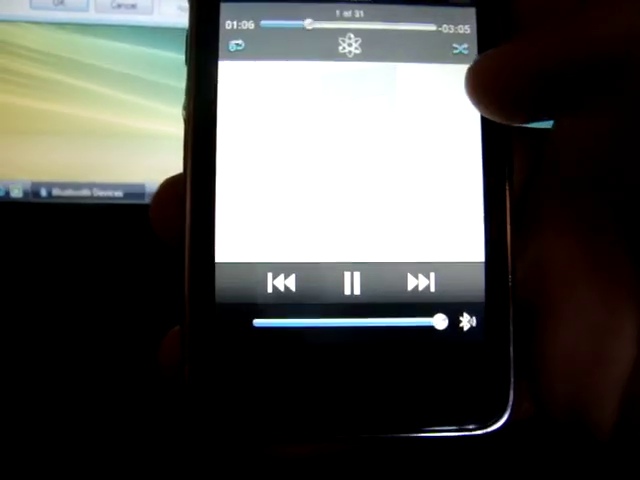
- Route the Now Playing audio to ADAMPC-PC from the Audio Device list
click(466, 320)
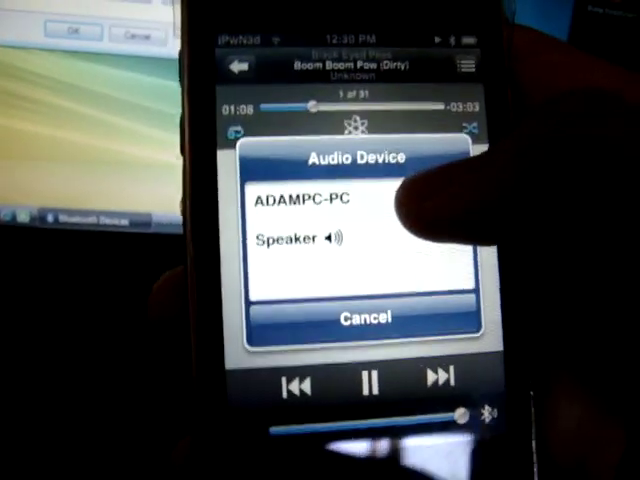
click(304, 198)
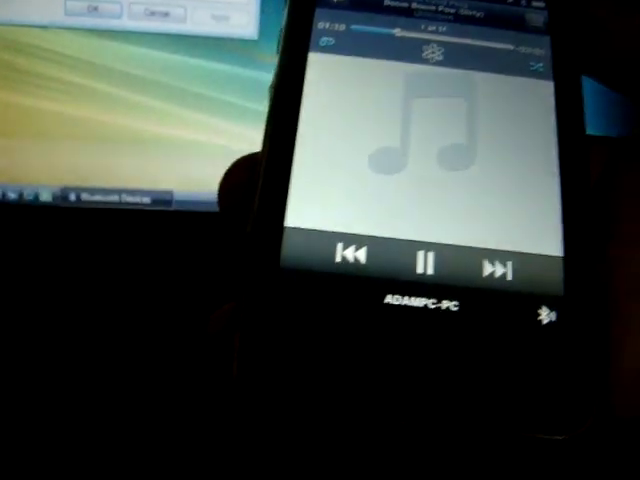